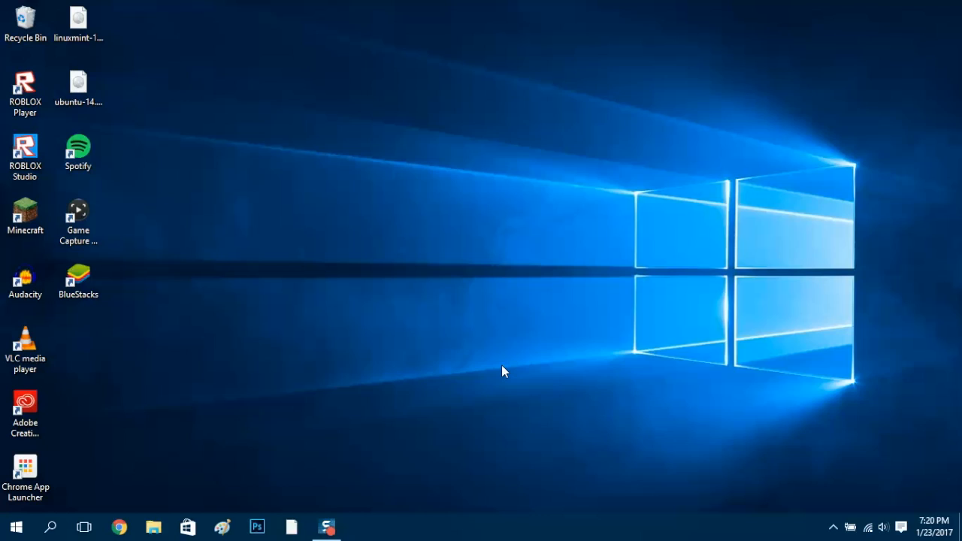
pyautogui.moveTo(301, 382)
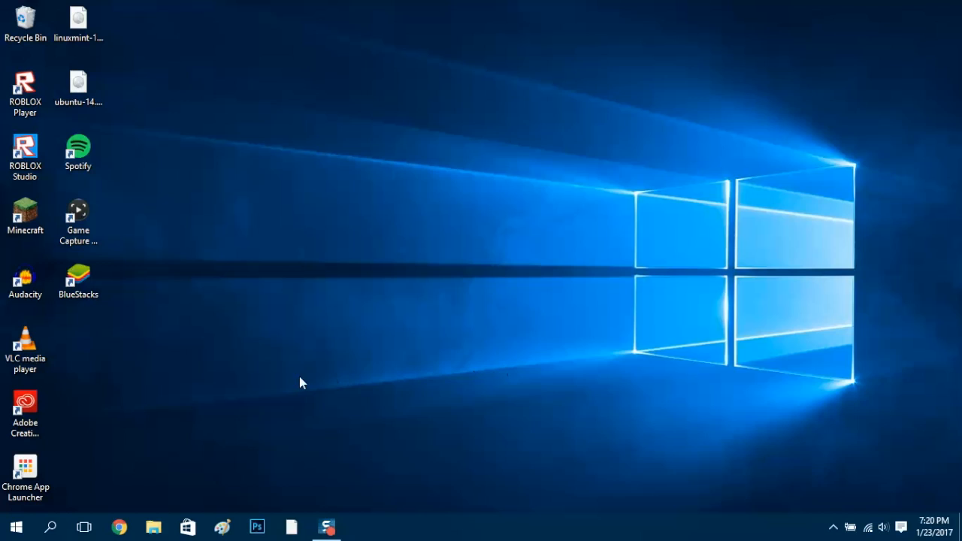
pyautogui.moveTo(15, 526)
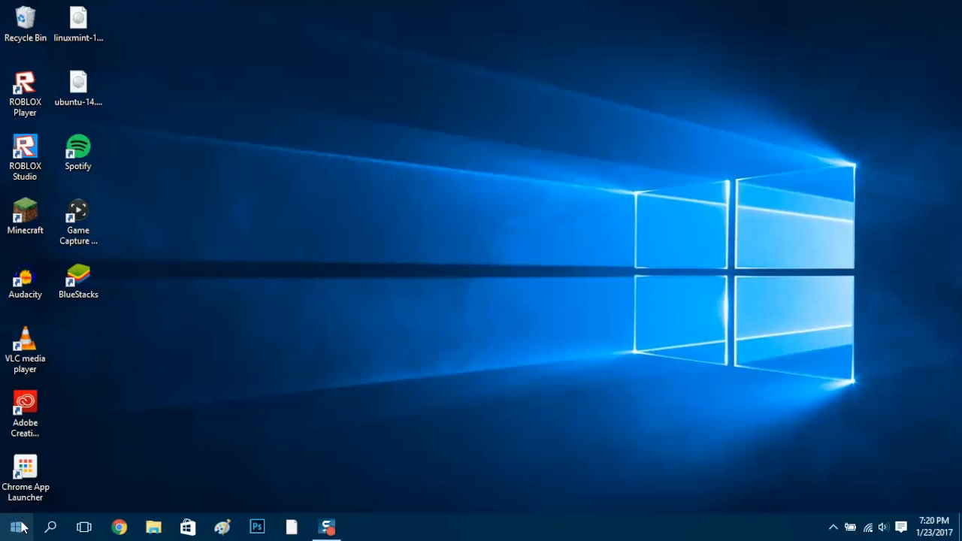
# Search Windows from the Start menu for "resmon"
pyautogui.click(15, 526)
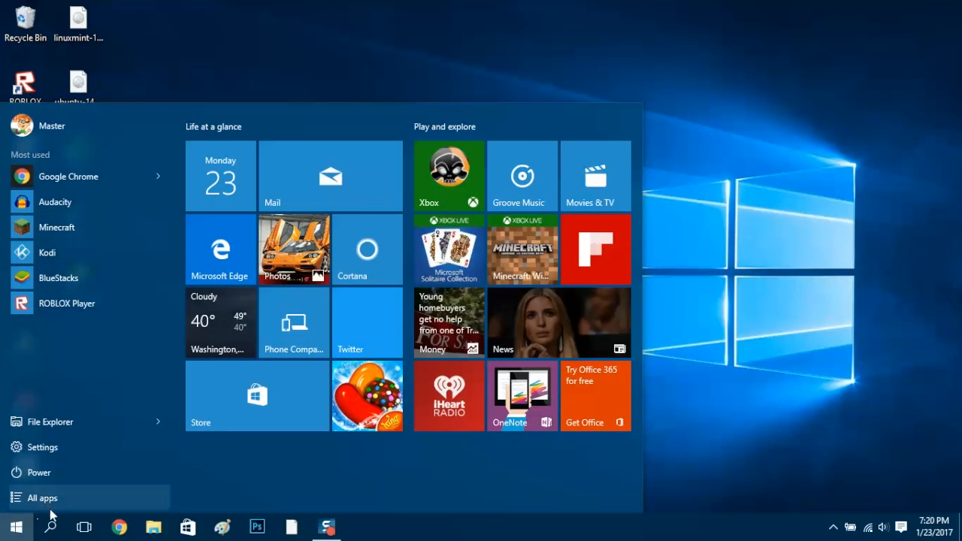
pyautogui.click(50, 526)
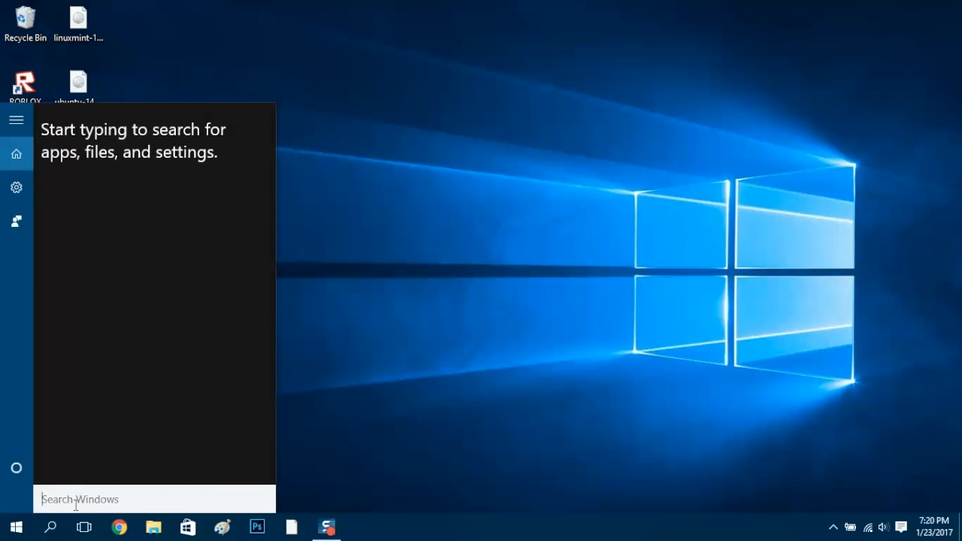
pyautogui.moveTo(222, 408)
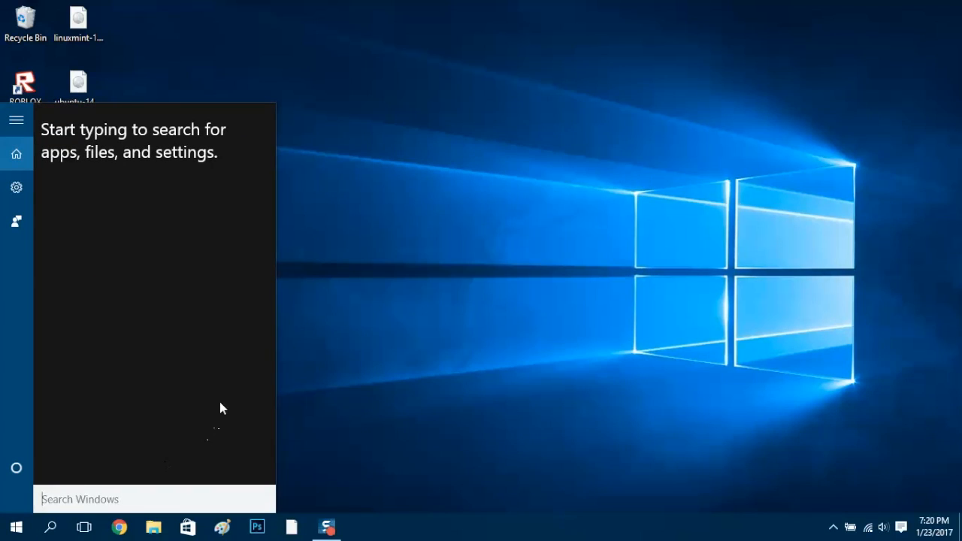
pyautogui.write('resmon')
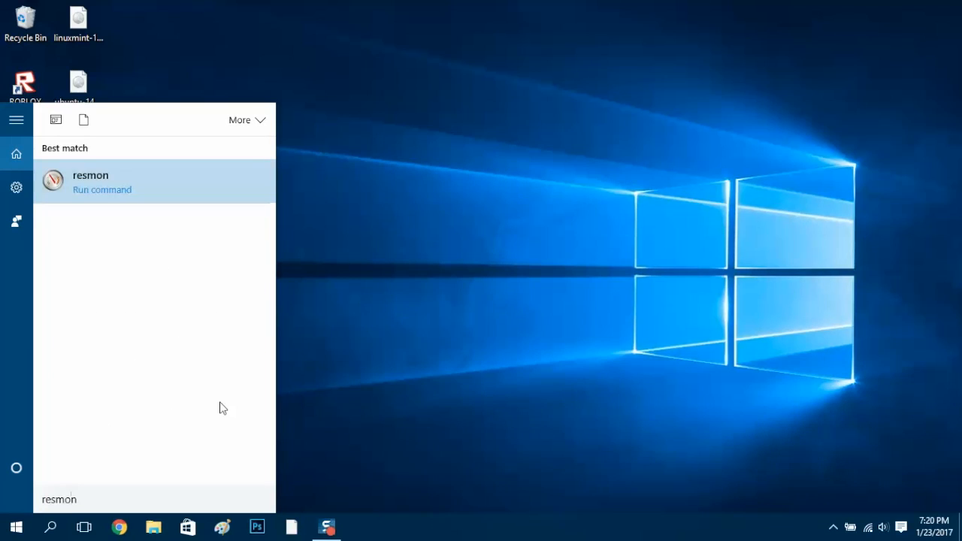
pyautogui.moveTo(196, 292)
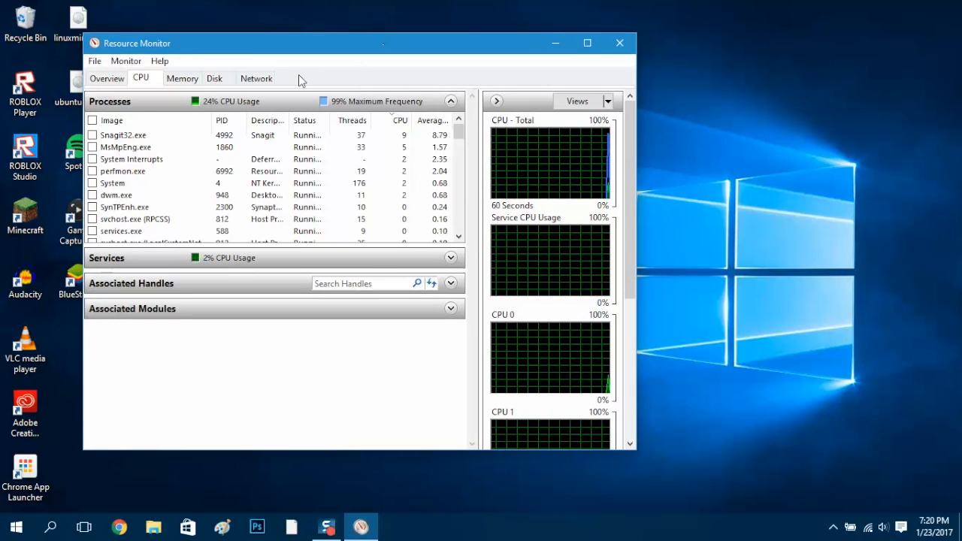
pyautogui.moveTo(266, 120)
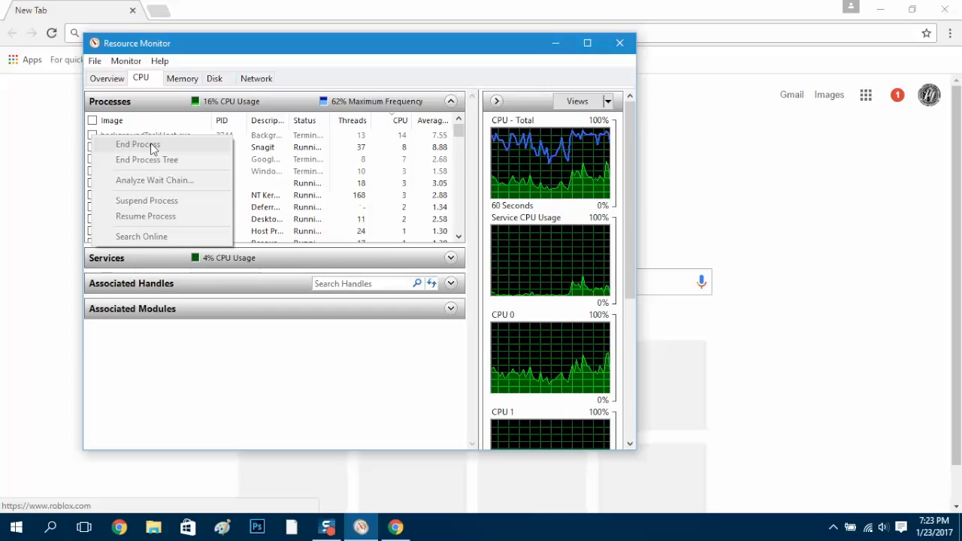
# End the chrome.exe process from the Memory view's right-click menu
pyautogui.click(182, 79)
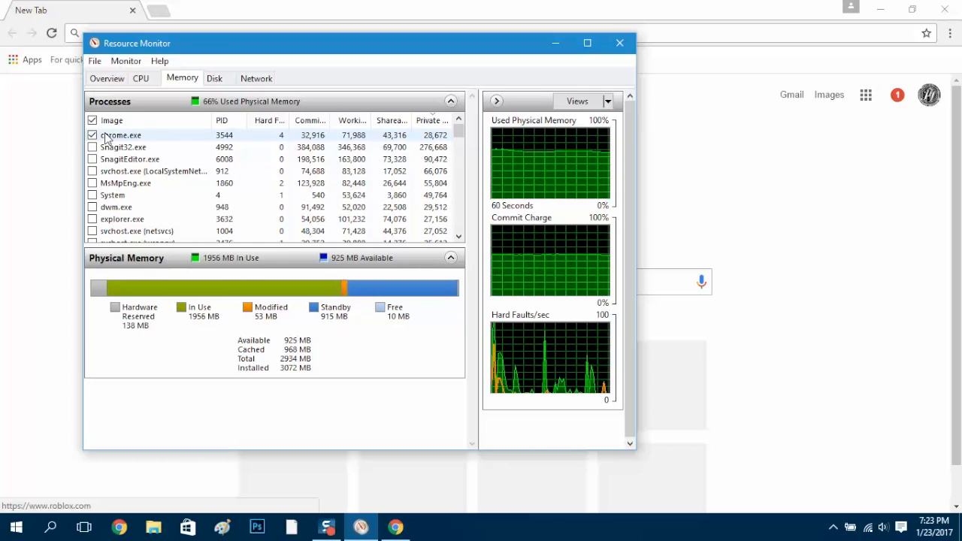
pyautogui.rightClick(120, 134)
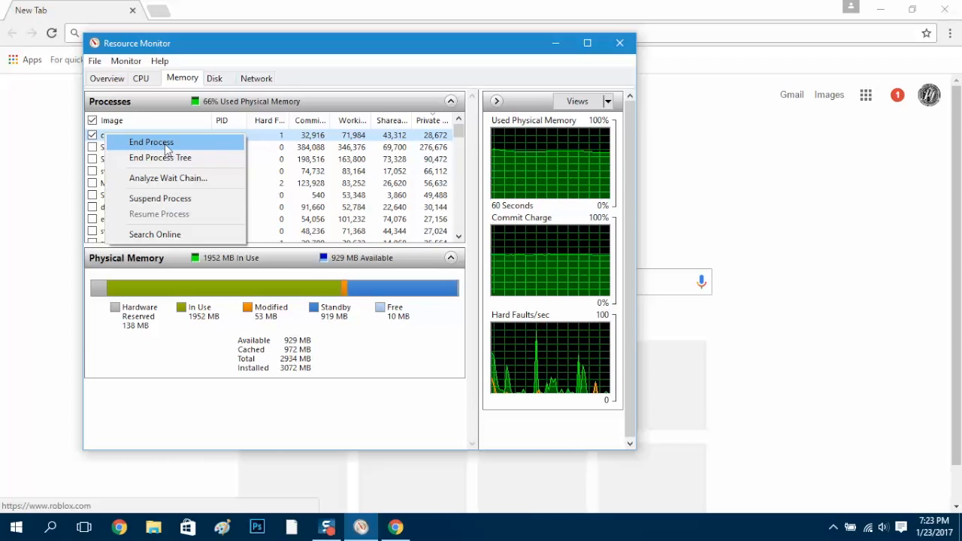
pyautogui.click(151, 142)
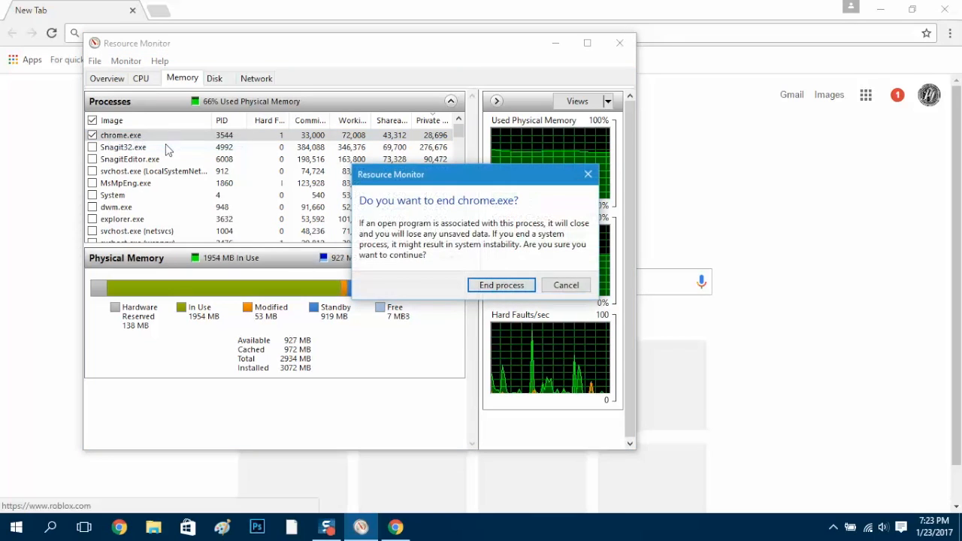
pyautogui.moveTo(500, 285)
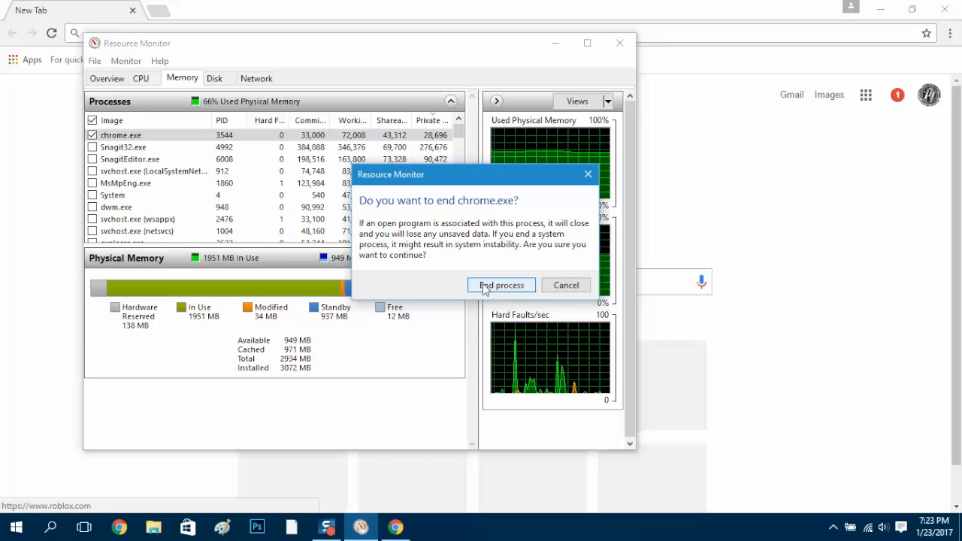
# Confirm ending chrome.exe in the confirmation dialog
pyautogui.click(500, 284)
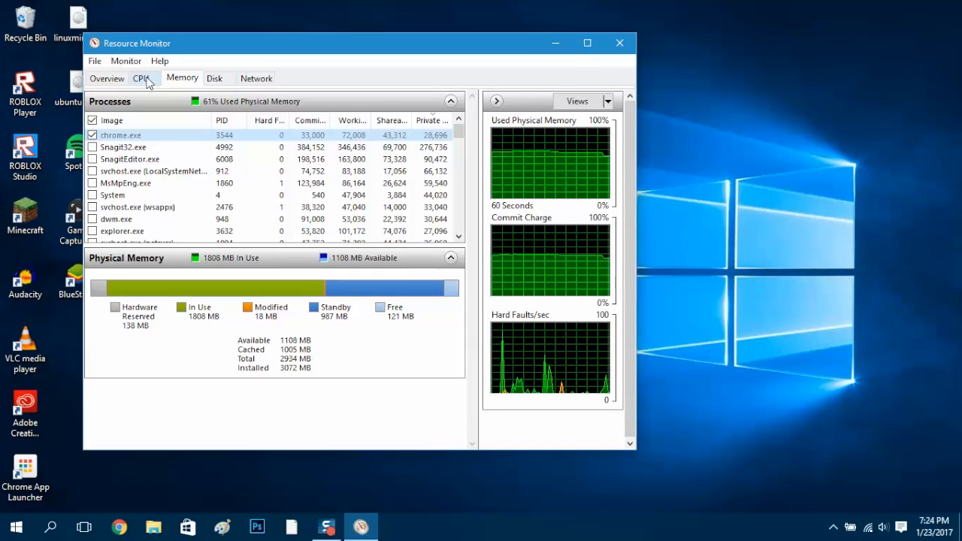
# Show the CPU usage view with chrome.exe listed as terminated
pyautogui.click(140, 78)
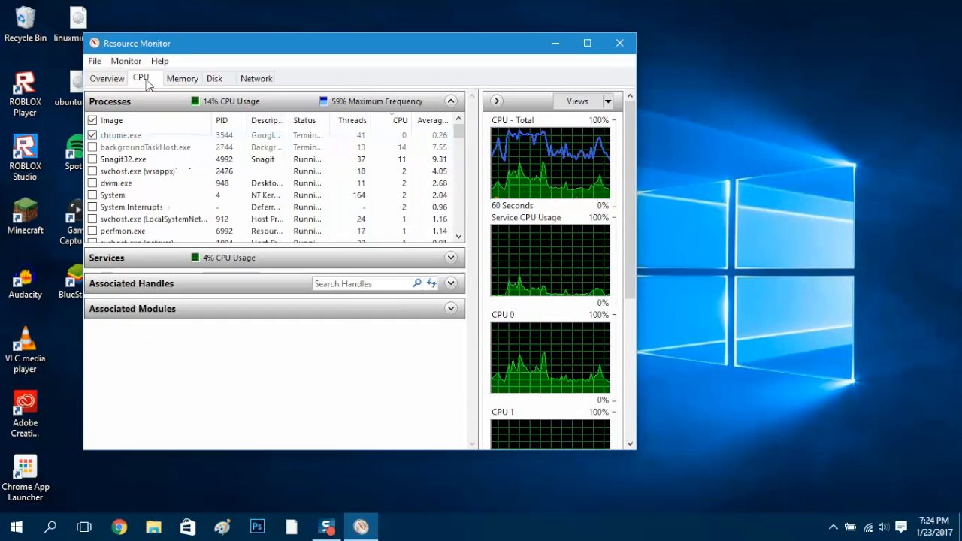